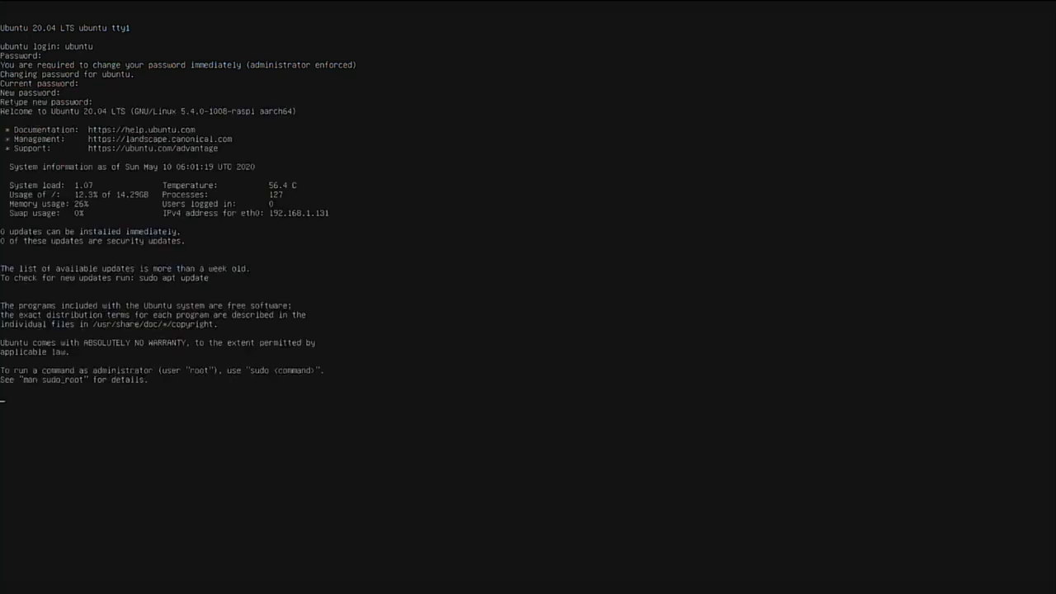
Become root from the ubuntu login with sudo -s
{"action": "key", "text": "Return"}
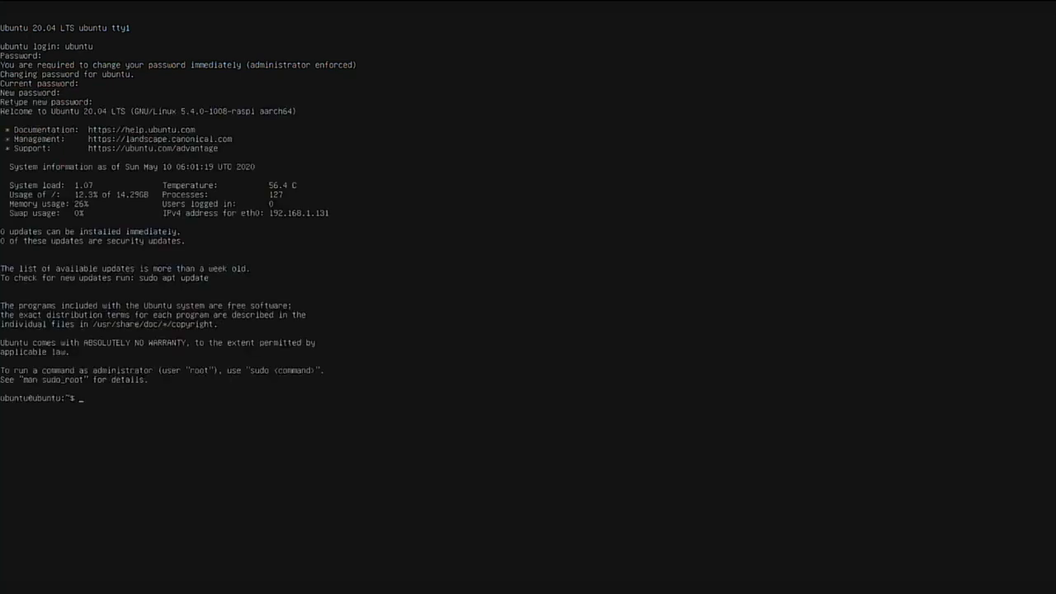
{"action": "type", "text": "sudo -s"}
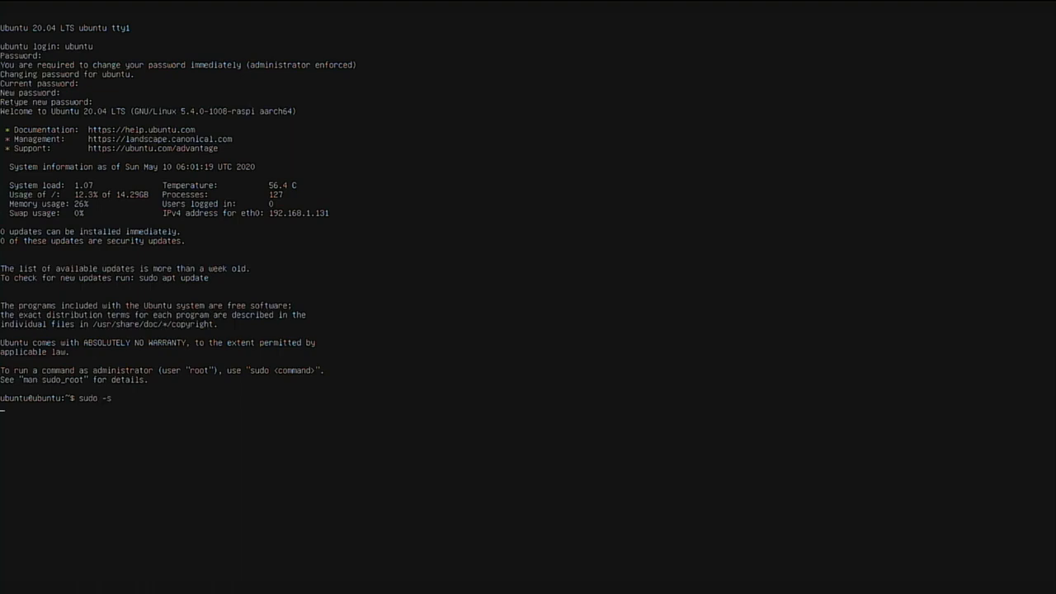
{"action": "key", "text": "Return"}
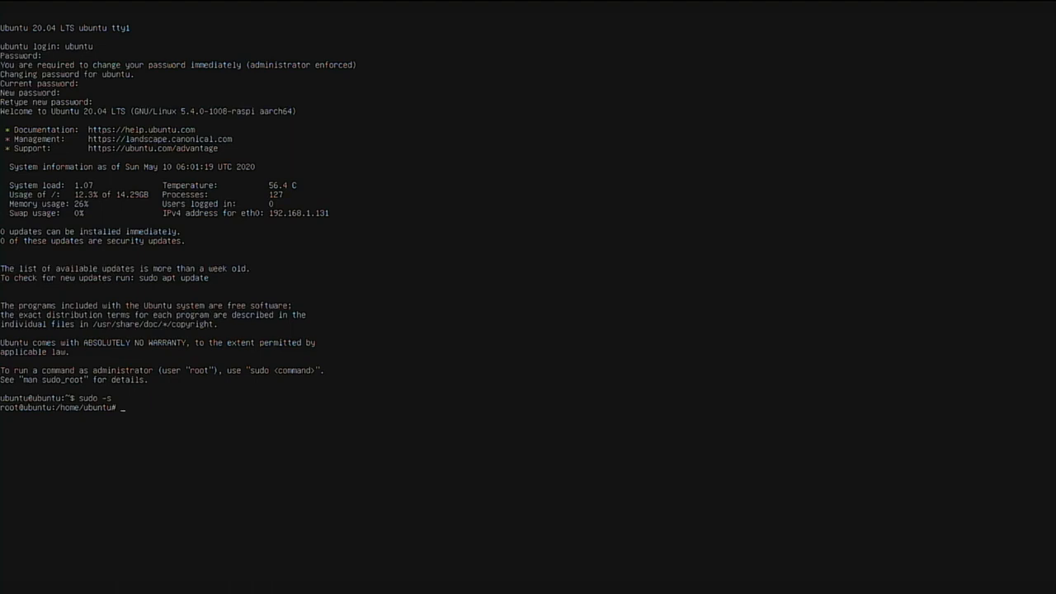
Run prep_ubuntu.sh fetched by curl from public.cybernados.net under time bash -c
{"action": "type", "text": "time bash -c \"$(curl http://public.cybernados.net/pub/prep_ubuntu/prep_ubuntu.sh)\""}
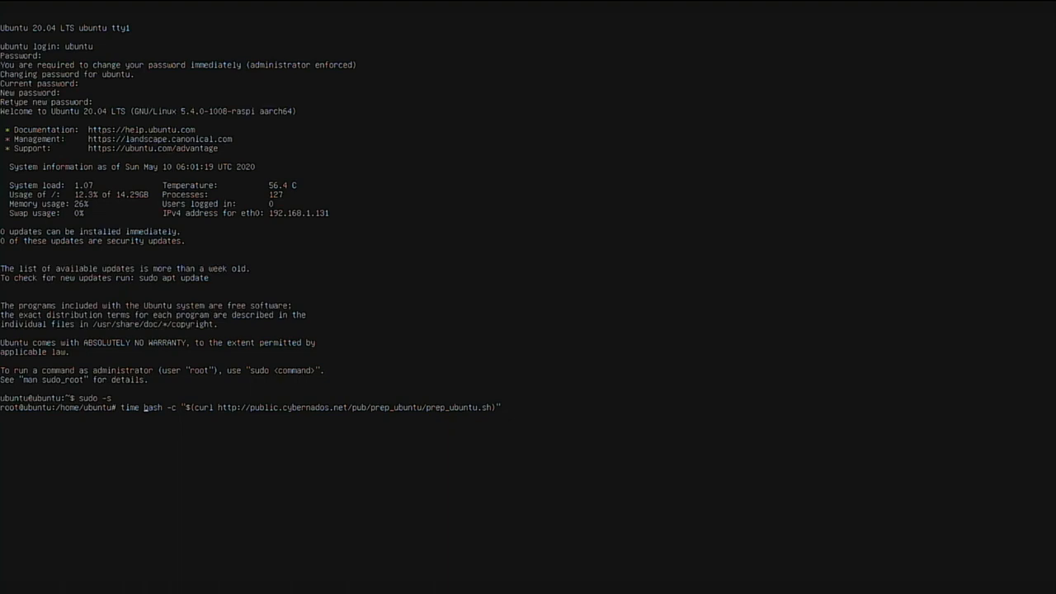
{"action": "key", "text": "Return"}
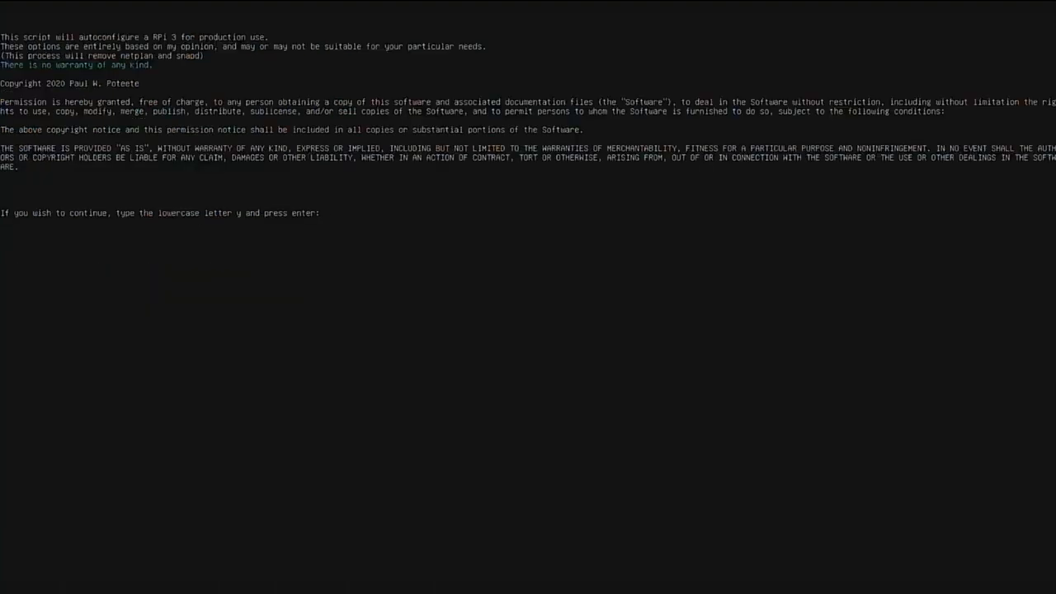
Answer y to the licence notice so the script finishes its configuration
{"action": "type", "text": "y"}
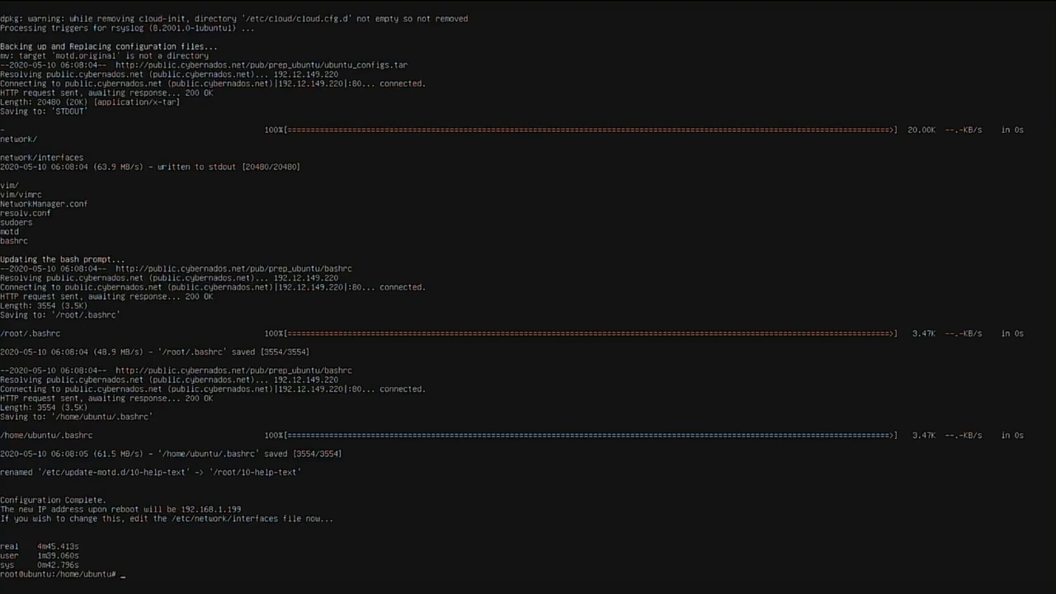
Reboot the Raspberry Pi from the root prompt
{"action": "type", "text": "reboot"}
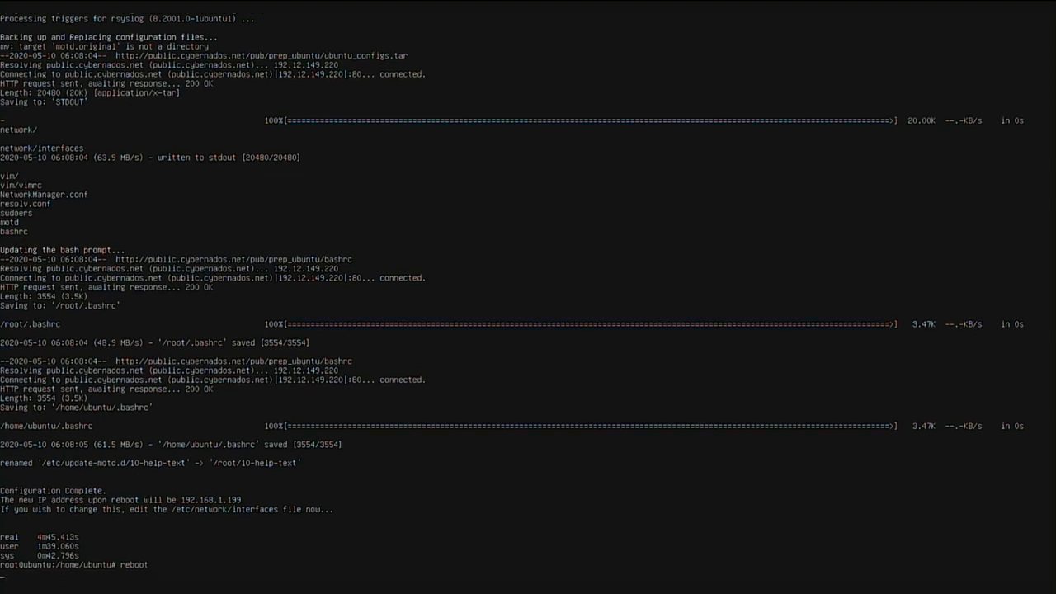
{"action": "key", "text": "Return"}
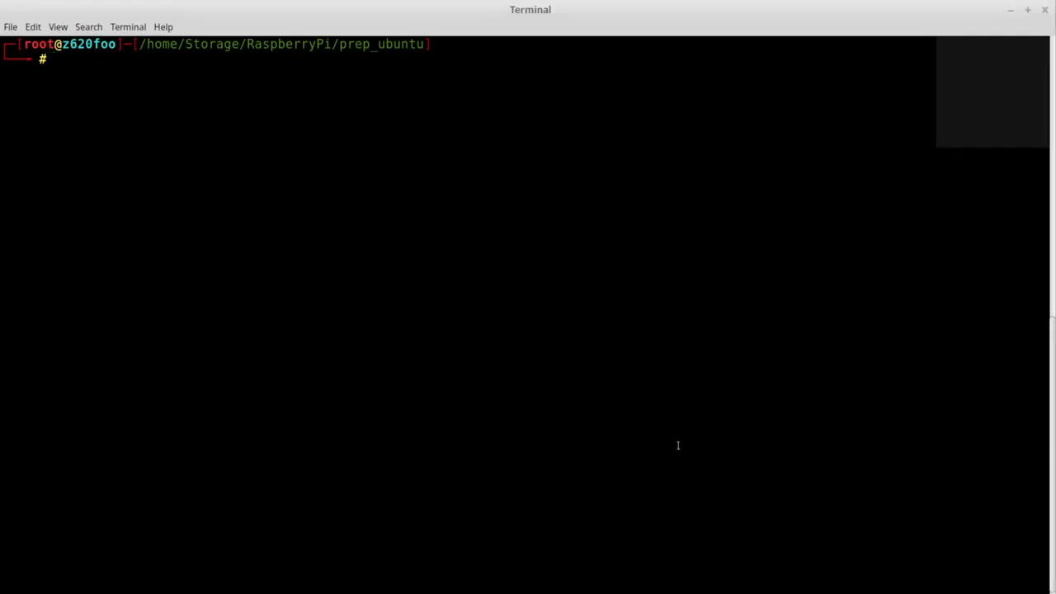
{"action": "type", "text": "ssh"}
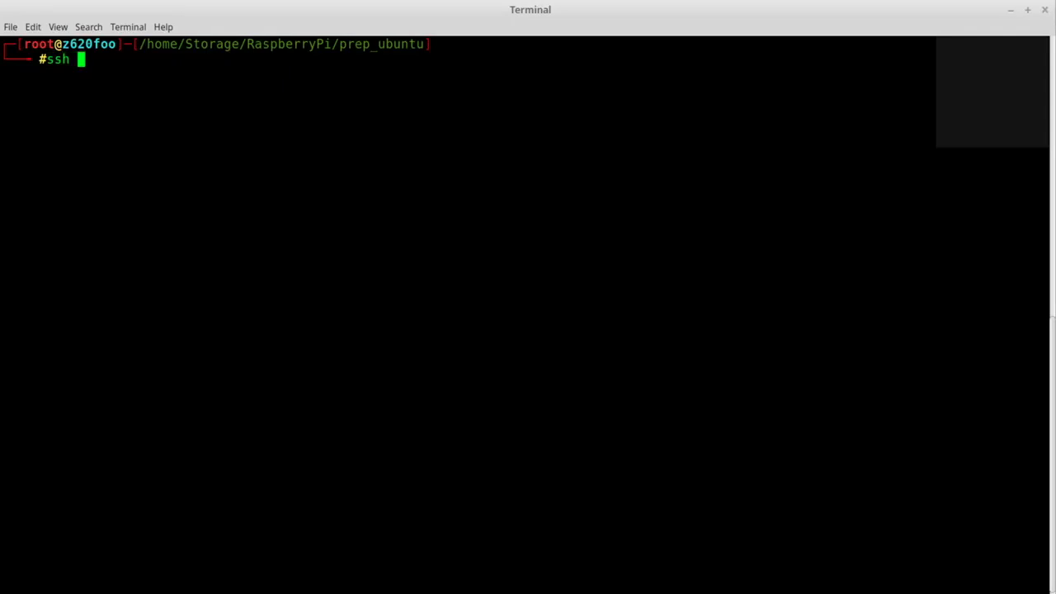
{"action": "type", "text": "ubuntu@19"}
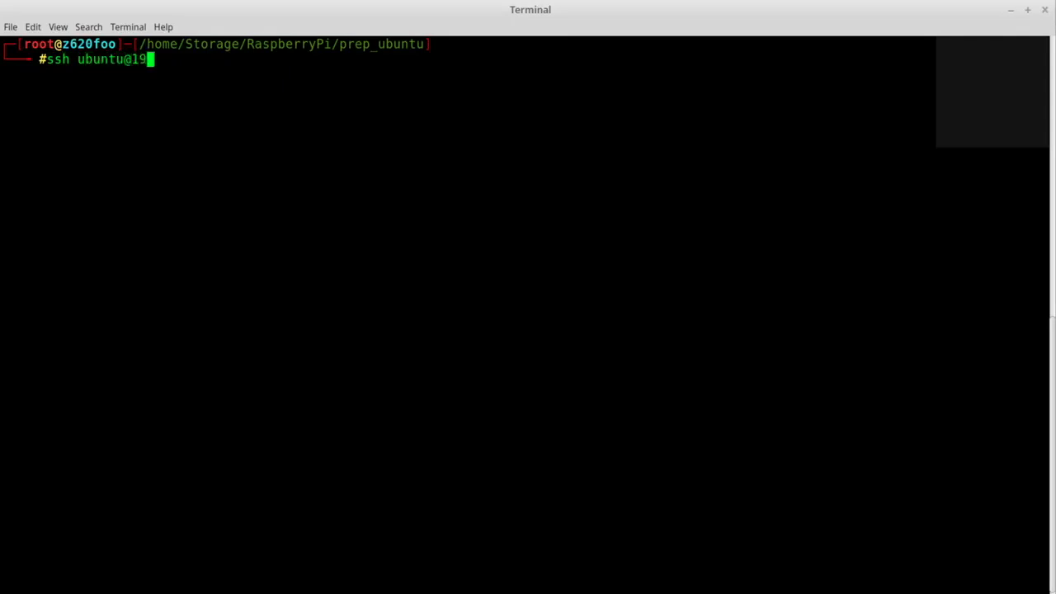
{"action": "type", "text": "2.168.1.119"}
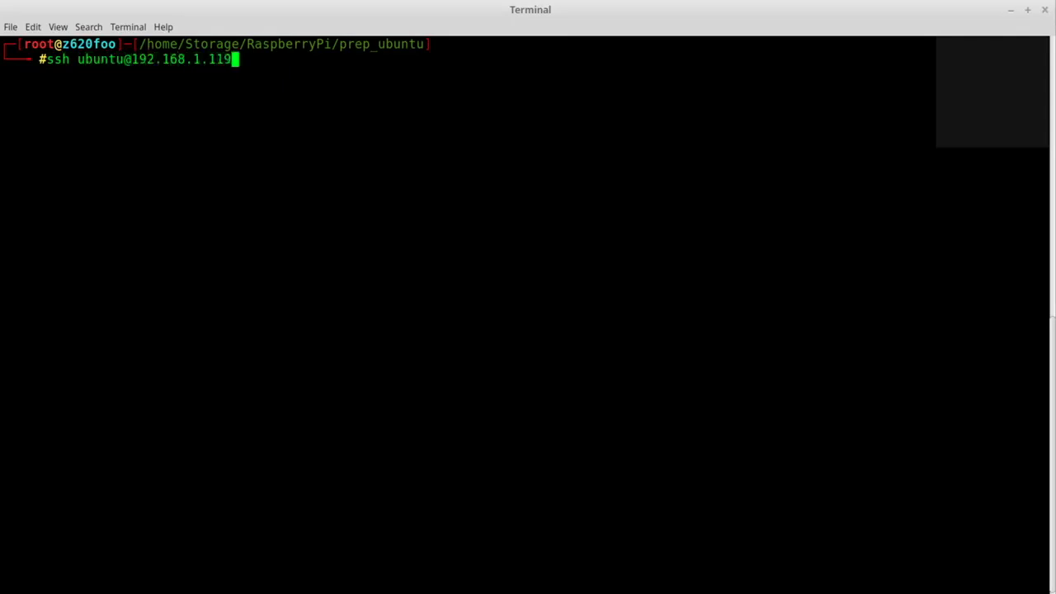
{"action": "key", "text": "BackSpace"}
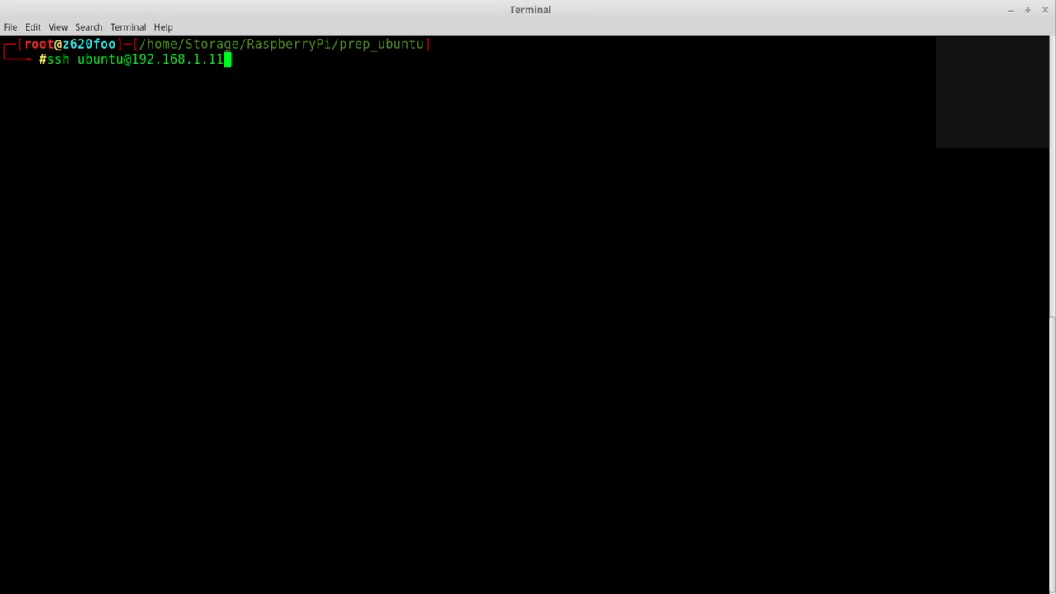
{"action": "type", "text": "99"}
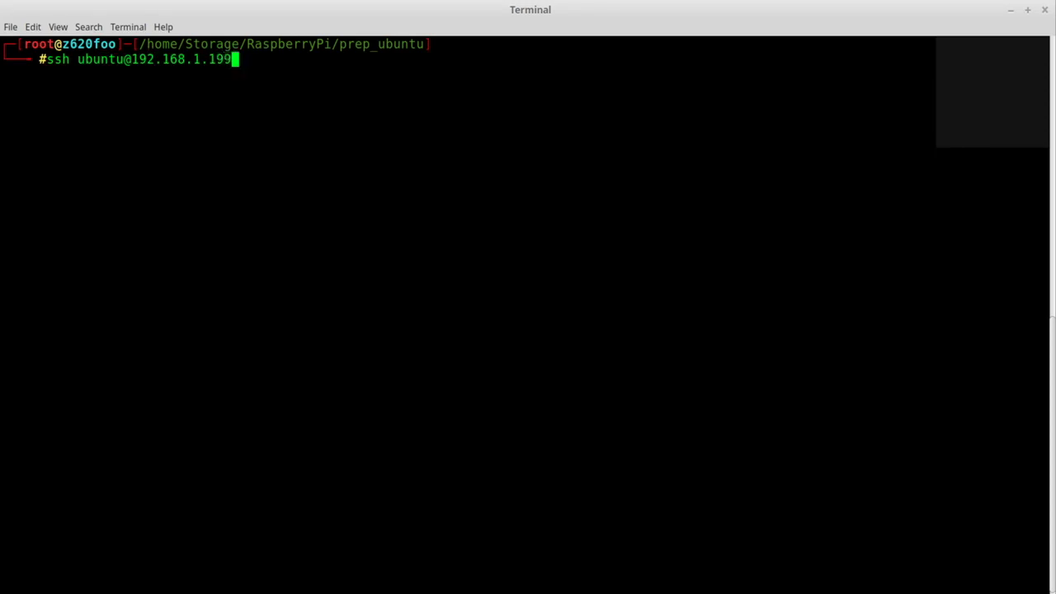